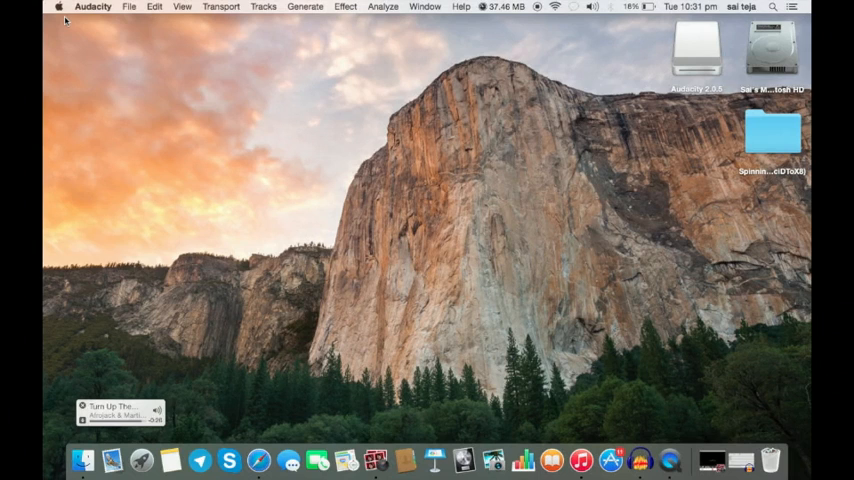
pyautogui.moveTo(56, 60)
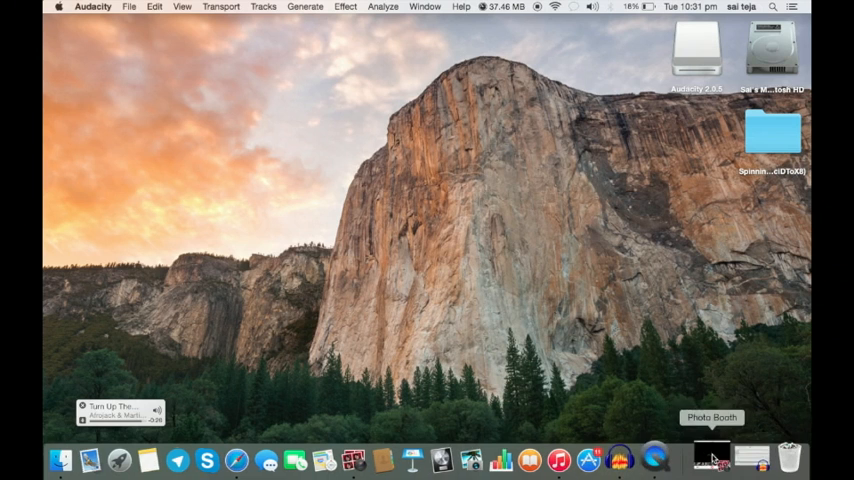
# - Launch Photo Booth from the Dock
pyautogui.click(712, 458)
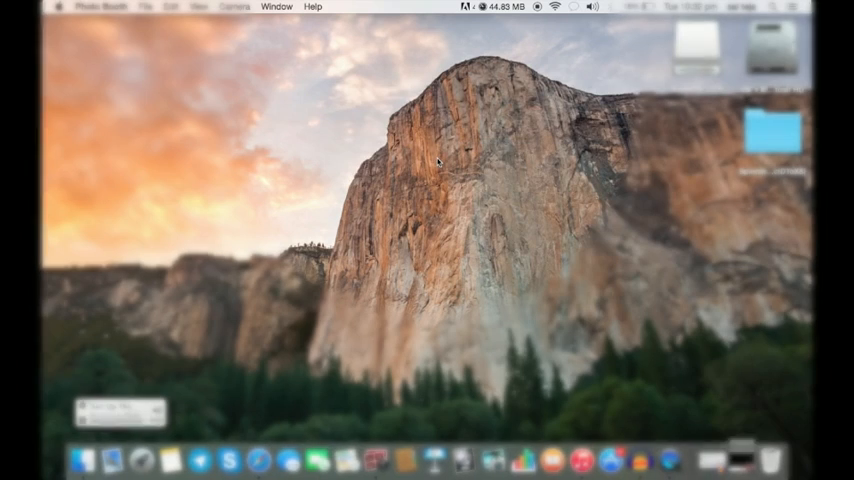
# - Find 'terminal' in Spotlight and launch Terminal from the results
pyautogui.click(772, 8)
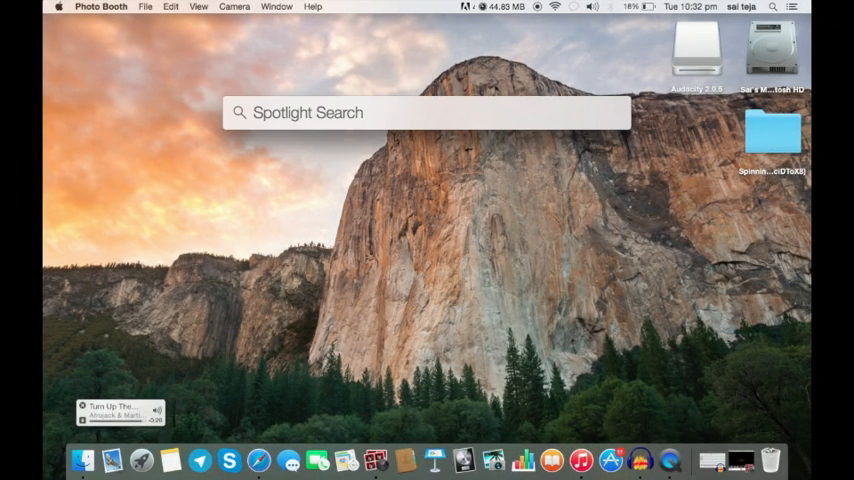
pyautogui.write('terminal')
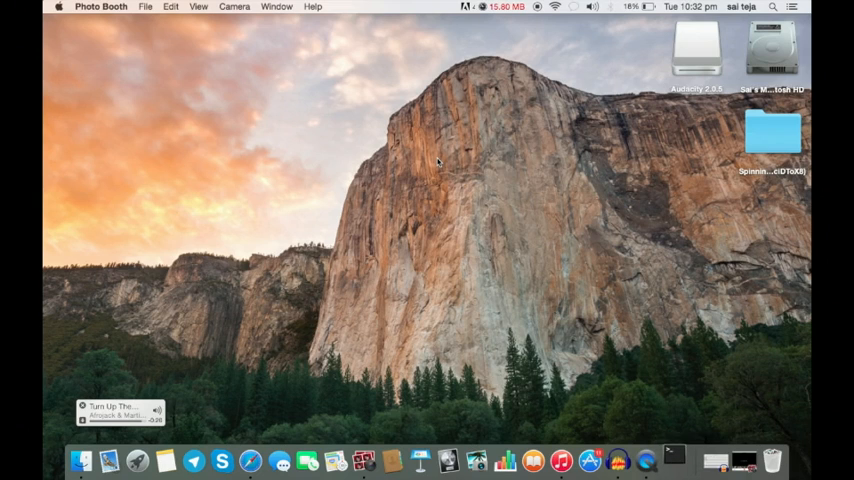
pyautogui.click(674, 460)
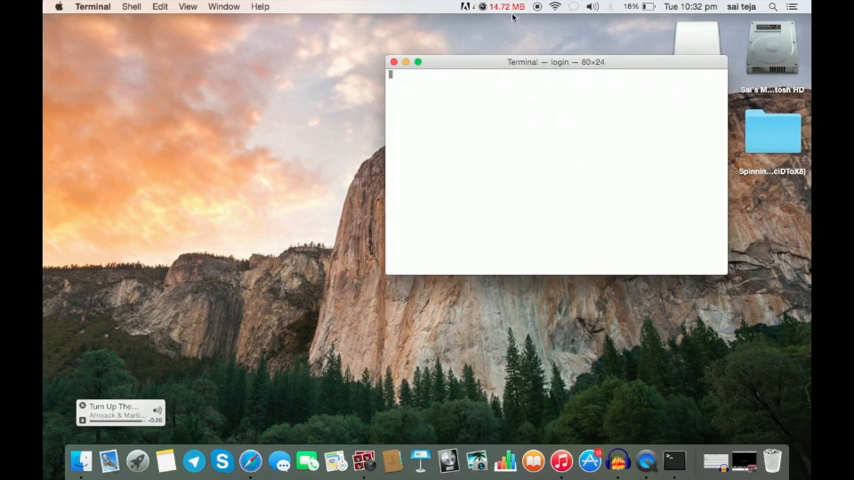
# - Centre the Terminal window and run 'sudo killall VDCAssistant'
pyautogui.moveTo(556, 60); pyautogui.dragTo(444, 104)
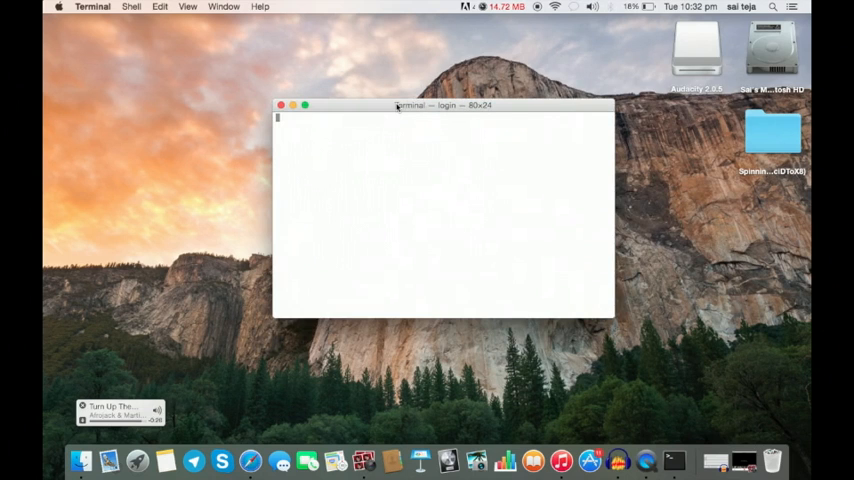
pyautogui.write('sudo killall VDCAssistant')
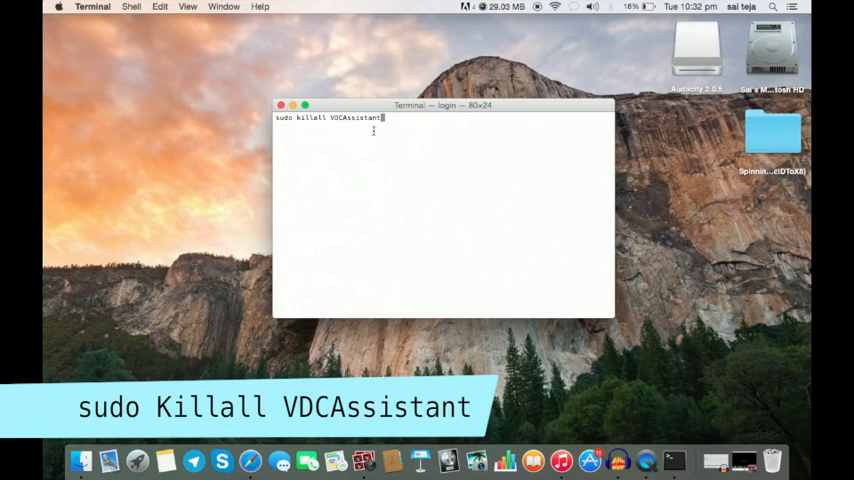
pyautogui.press('Return')
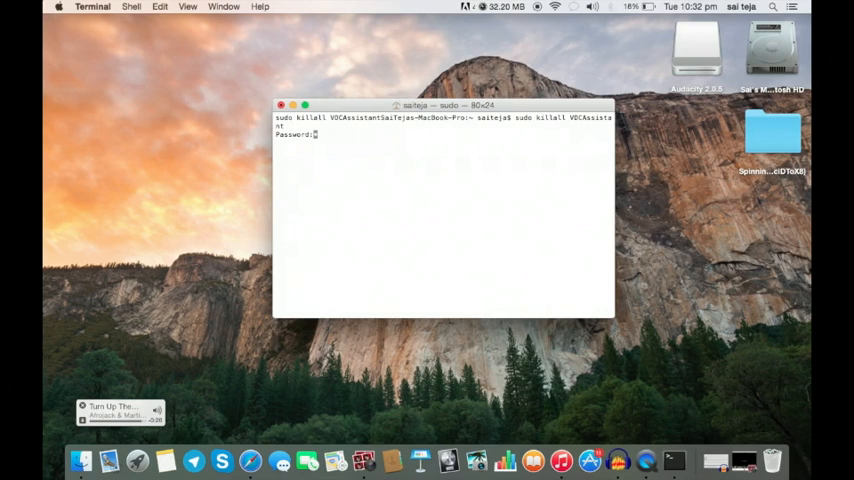
# - Submit the admin password, then enter 'sudo killall VDCAssistant' again at the fresh prompt
pyautogui.press('Return')
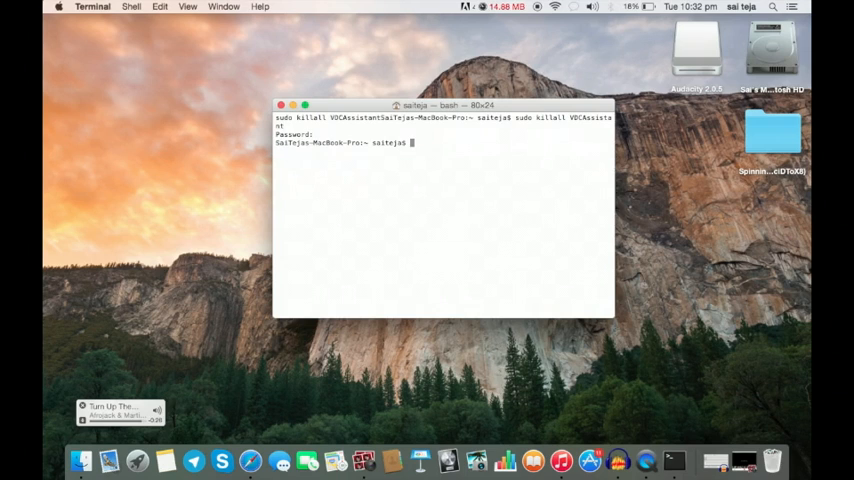
pyautogui.write('sudo killall VDCAssistant')
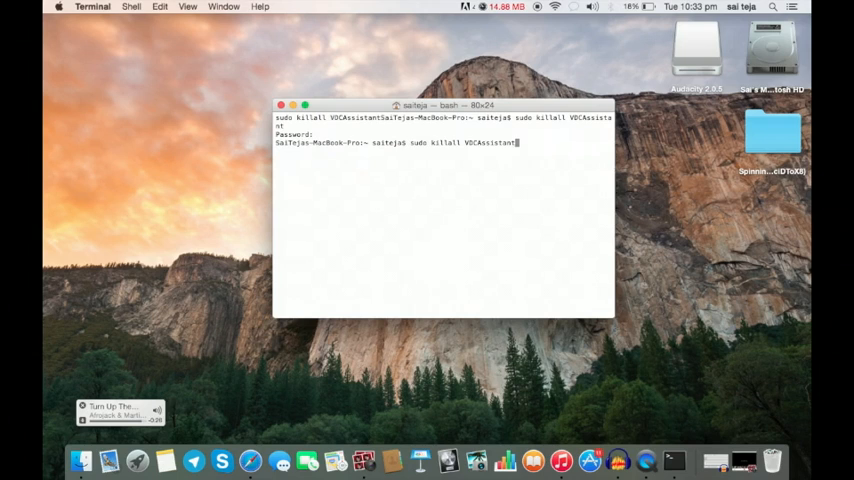